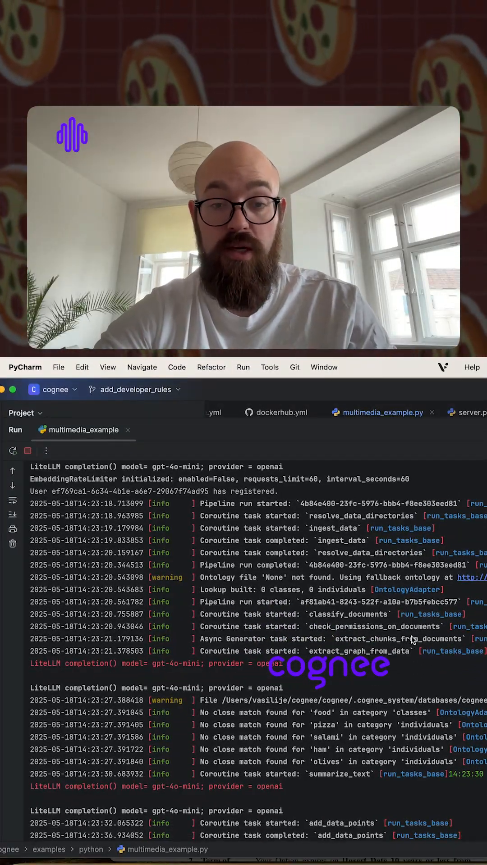
Scroll the multimedia_example run log past the summarize_text and add_data_points tasks.
scroll("down", 3)
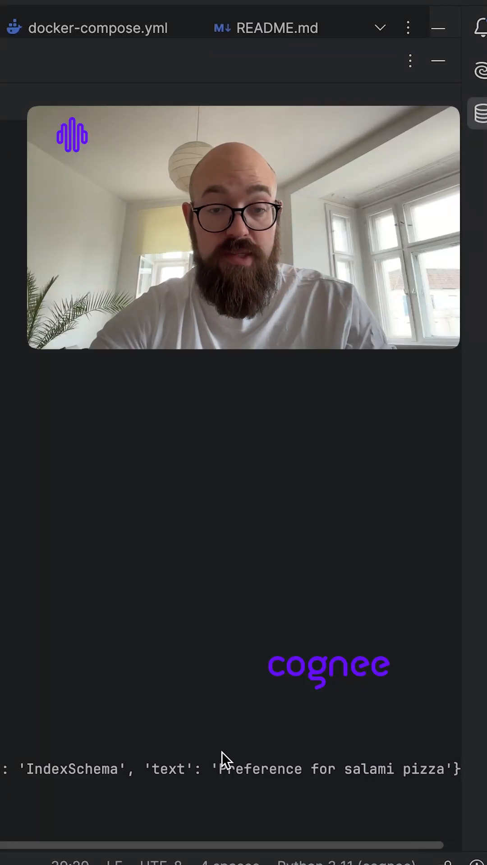
Drag the console scrollbar right to reveal the result 'Preference for salami pizza'.
left_click_drag(221, 769, 456, 769)
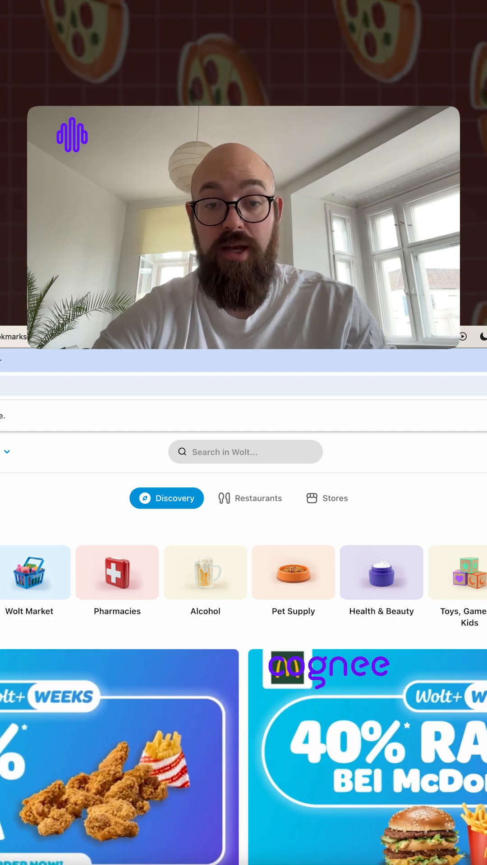
Search Wolt for 'salami pizza' to list matching restaurants and items.
type("salami pizza")
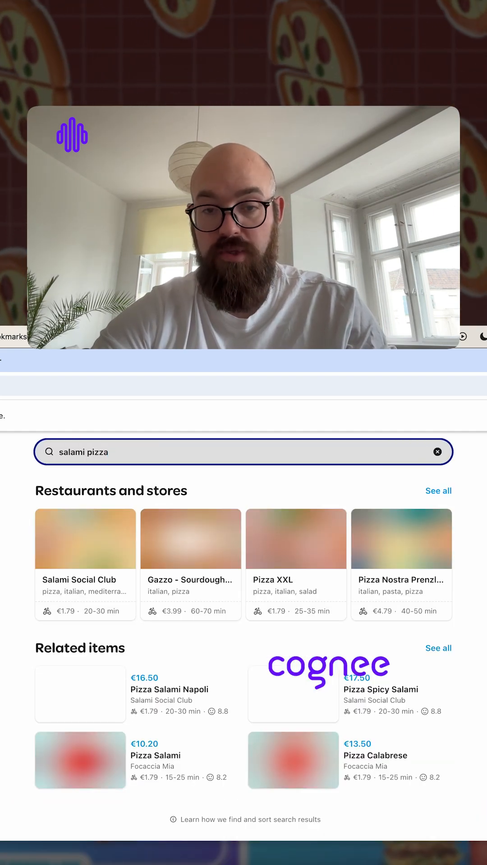